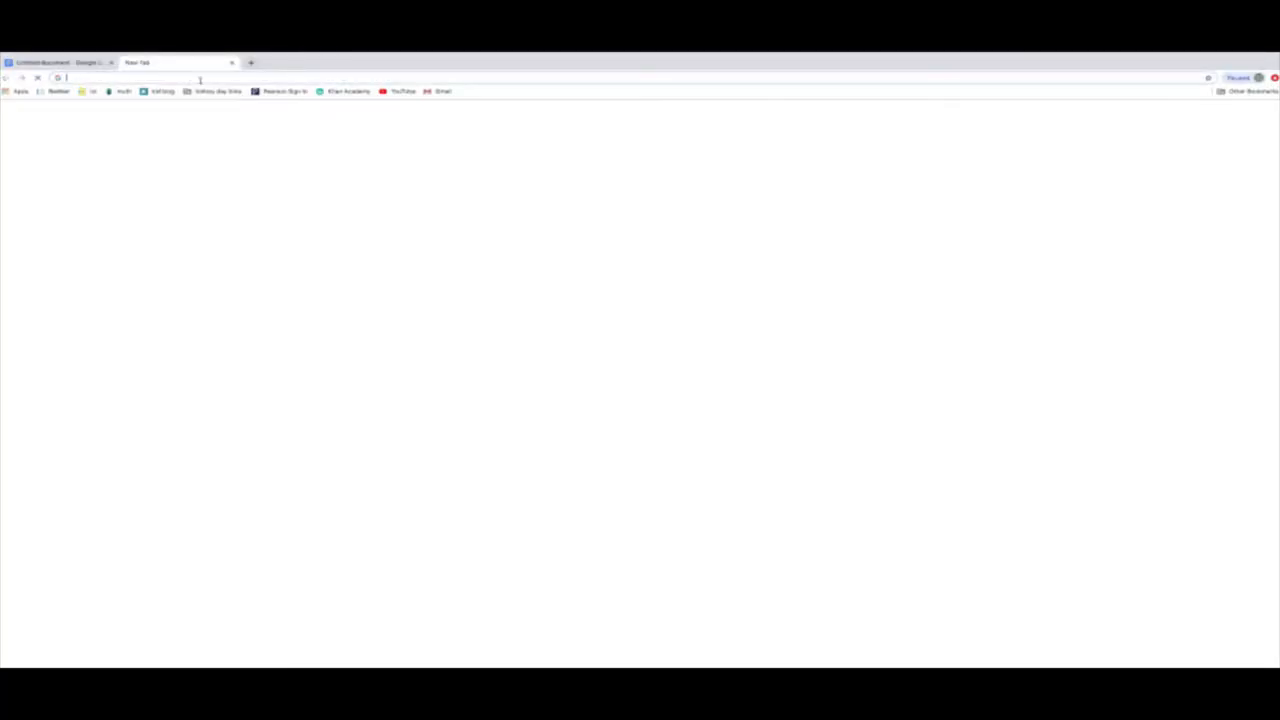
Search Google for 'lake superior silhouette' from a new tab
text(lake superior silhouette)
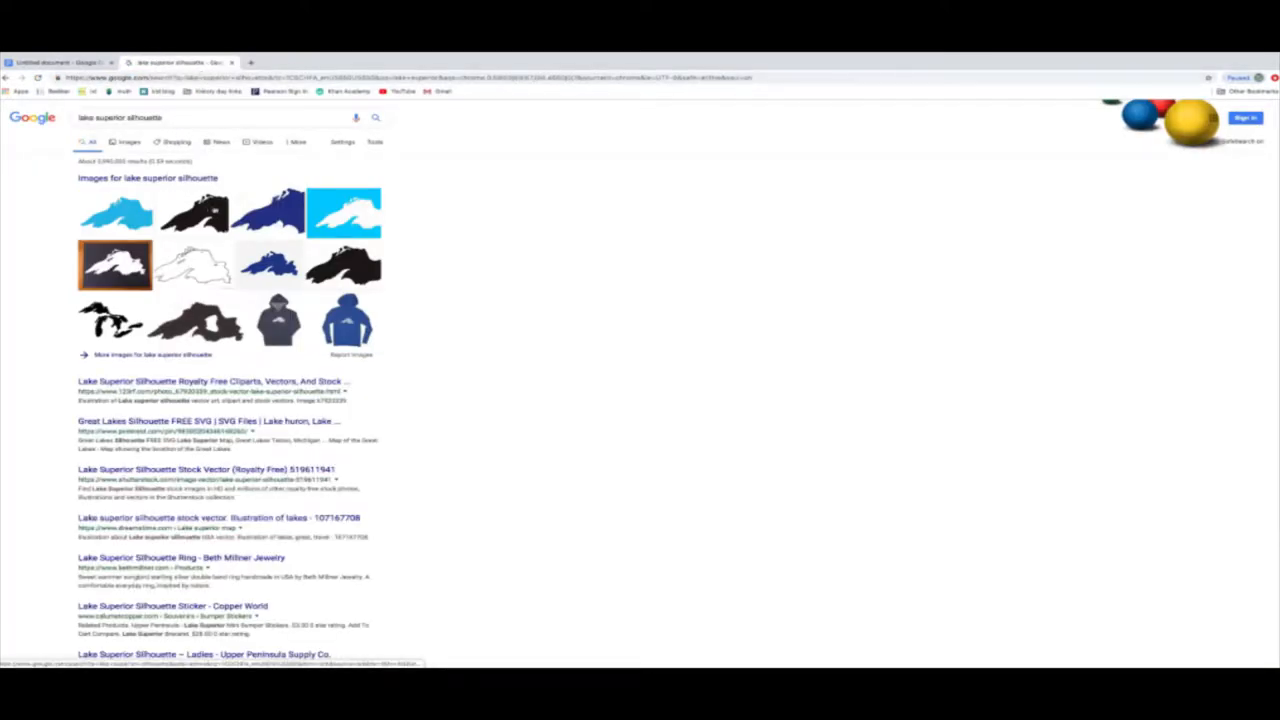
Filter to image results and copy the dark blue Lake Superior silhouette image
click(129, 141)
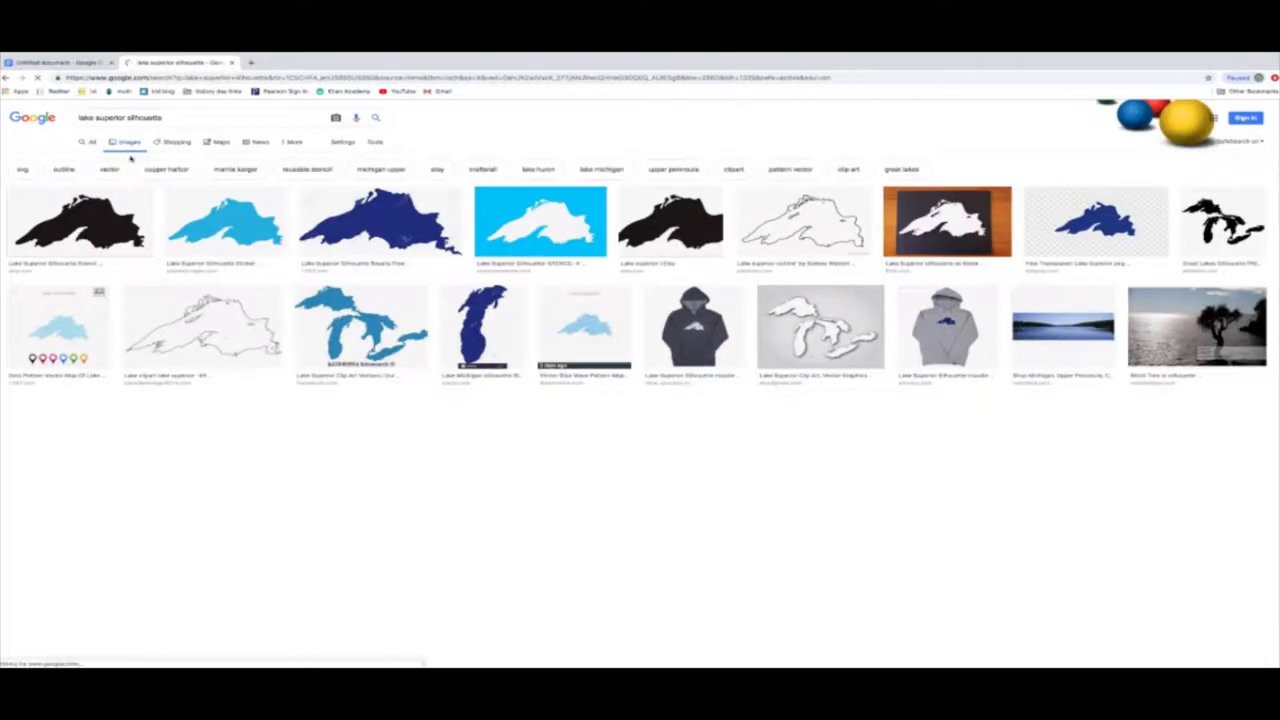
right_click(378, 220)
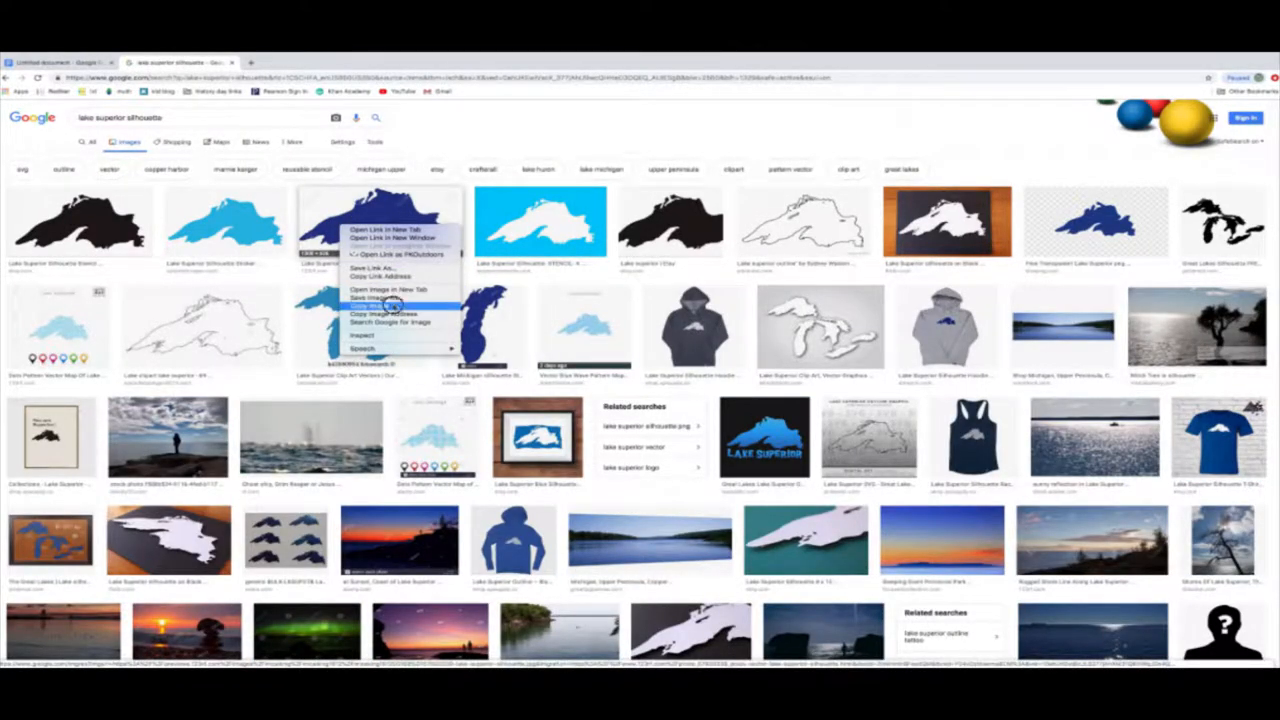
click(55, 62)
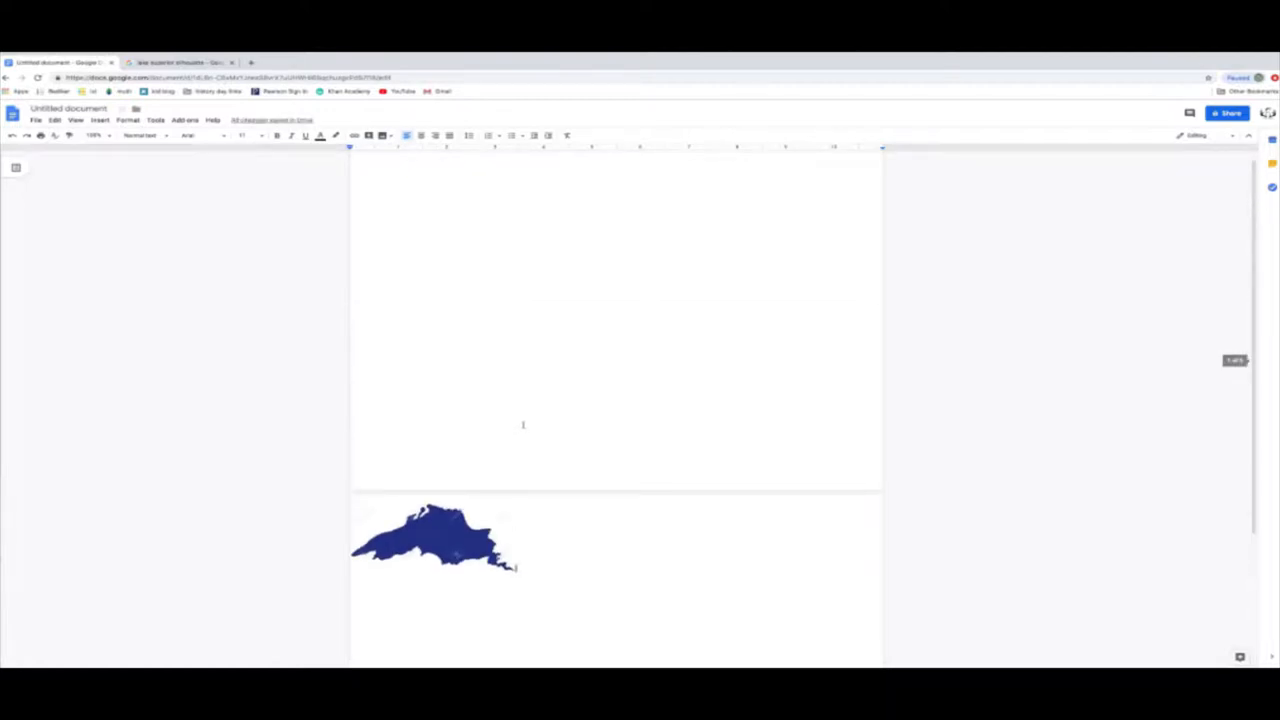
Paste the silhouette at the top of the page and stretch it to the full page width
right_click(400, 175)
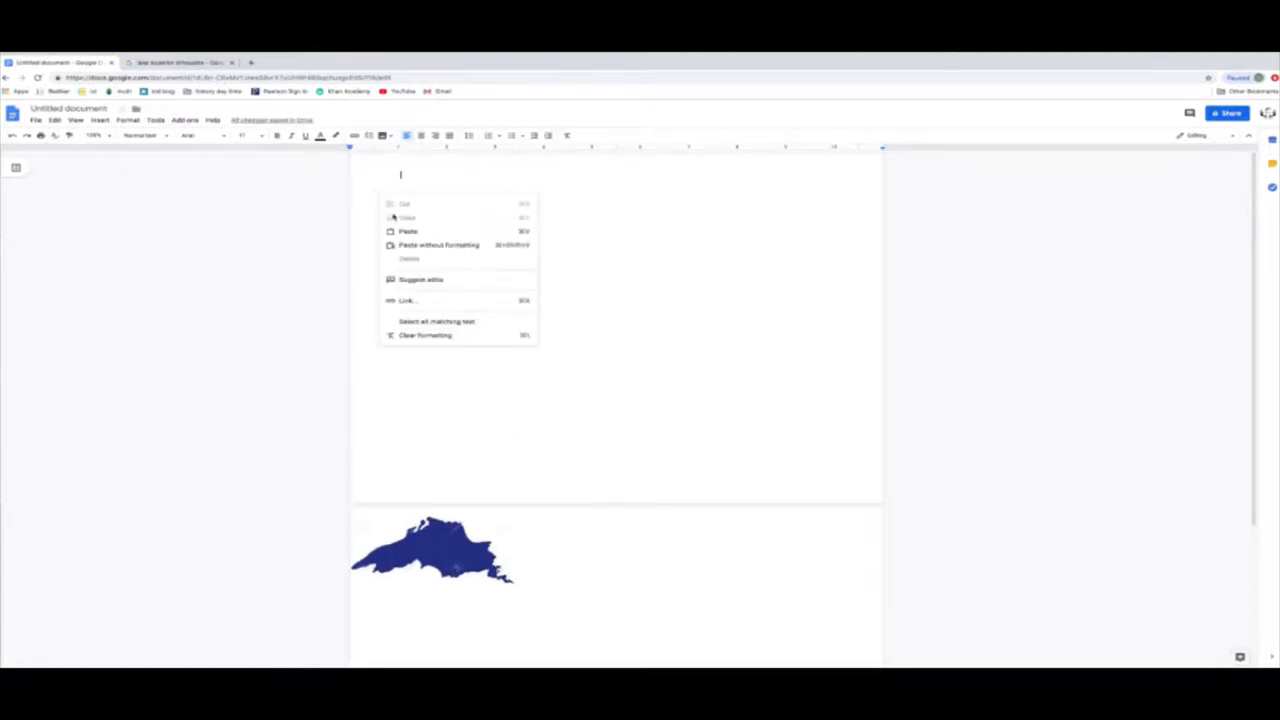
click(408, 231)
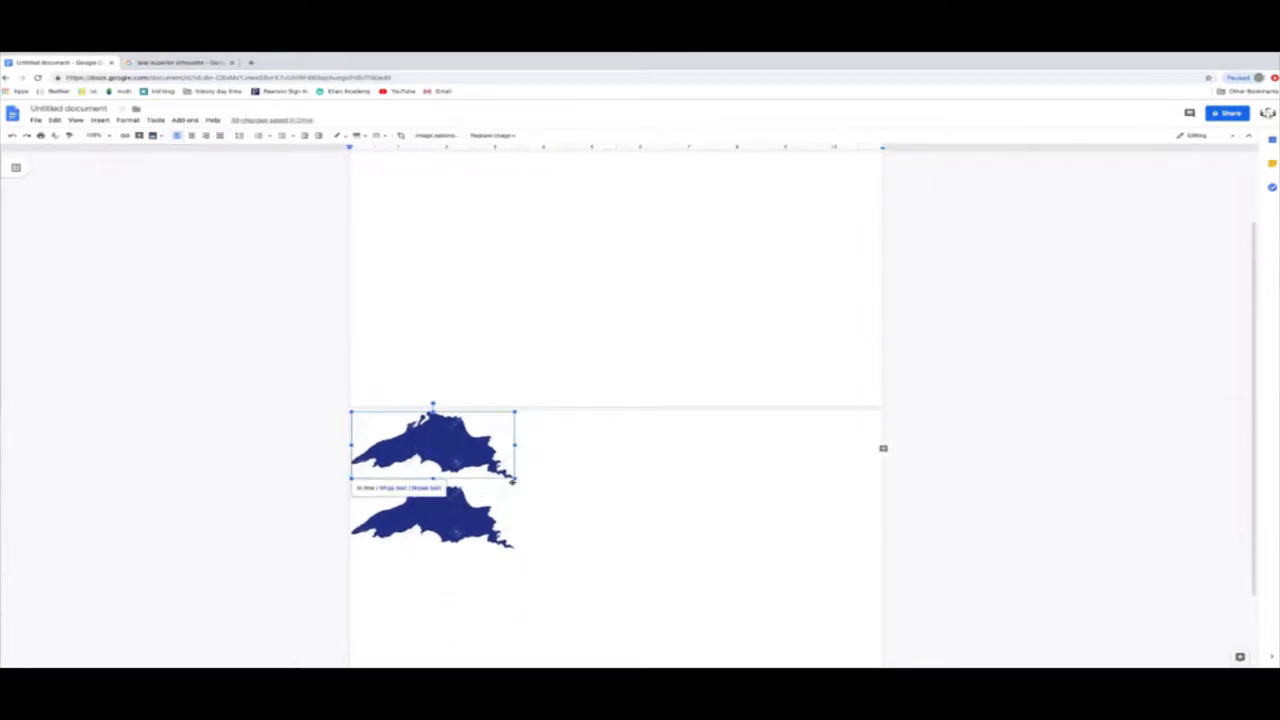
drag(515, 480, 740, 572)
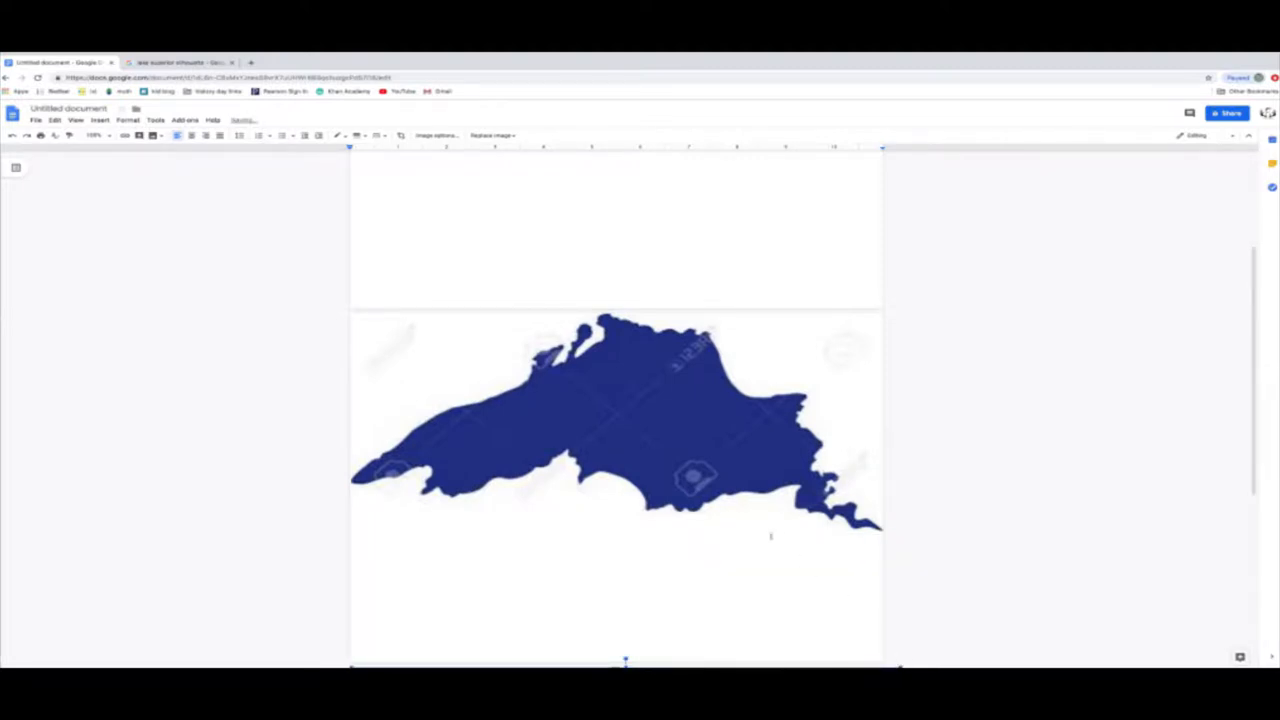
click(615, 420)
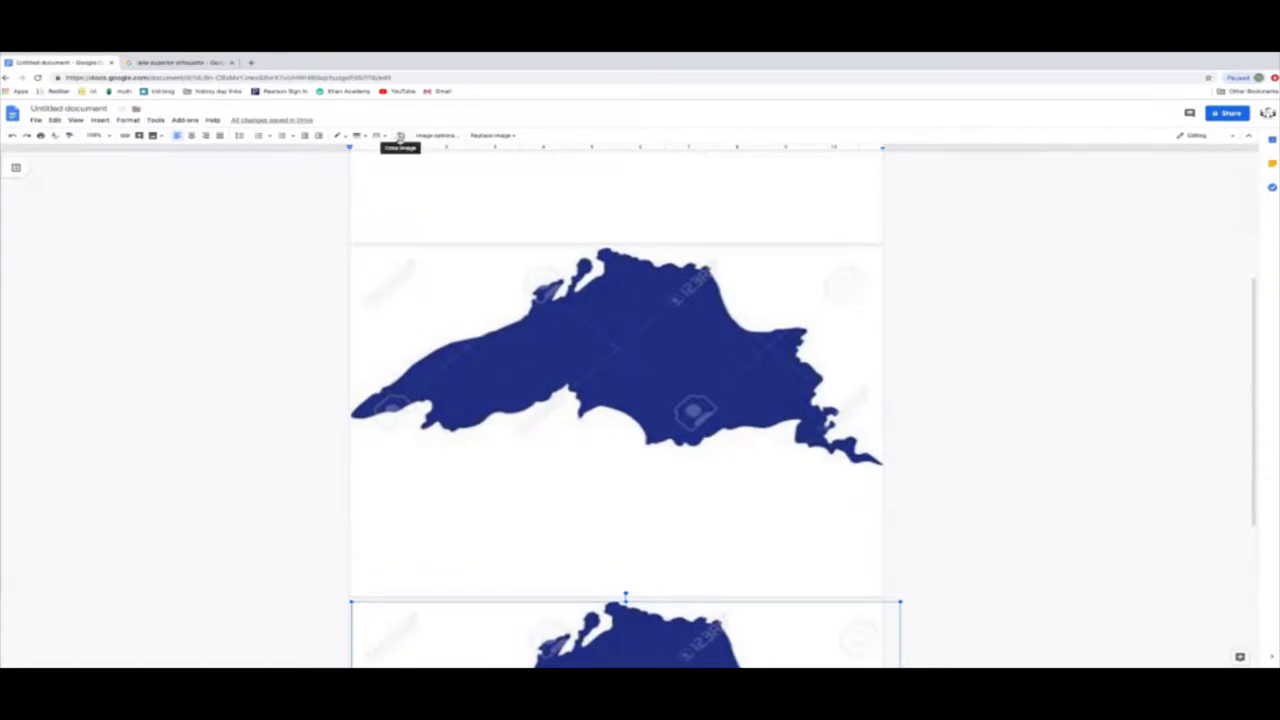
Scroll down the document to the lower silhouette copy
scroll(down, 3)
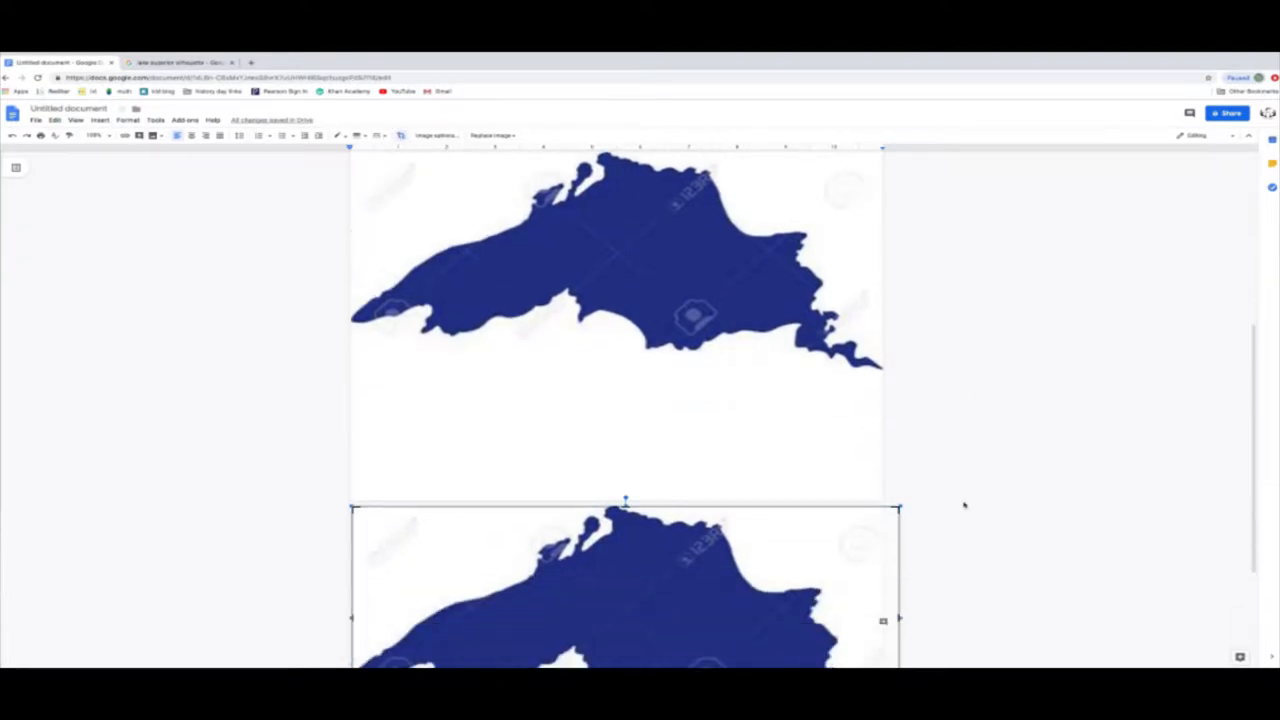
scroll(down, 3)
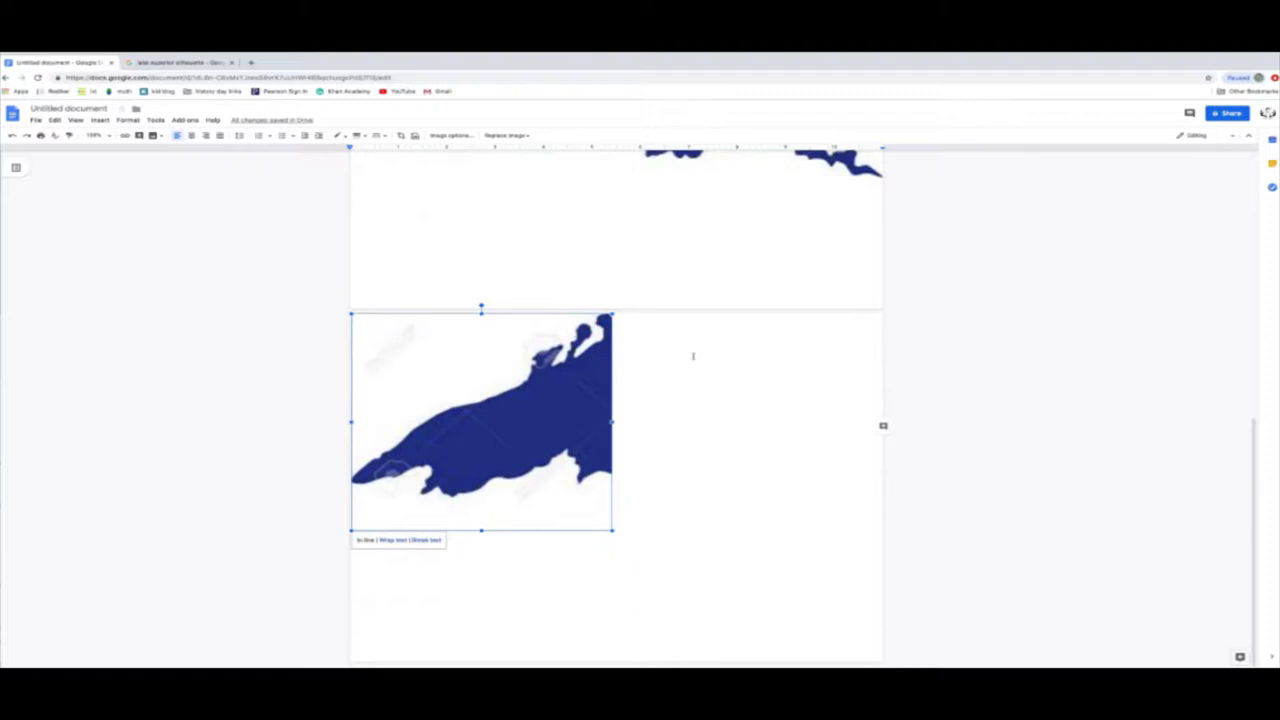
Enlarge the cropped western half of the lake until it fills its page
drag(613, 530, 620, 538)
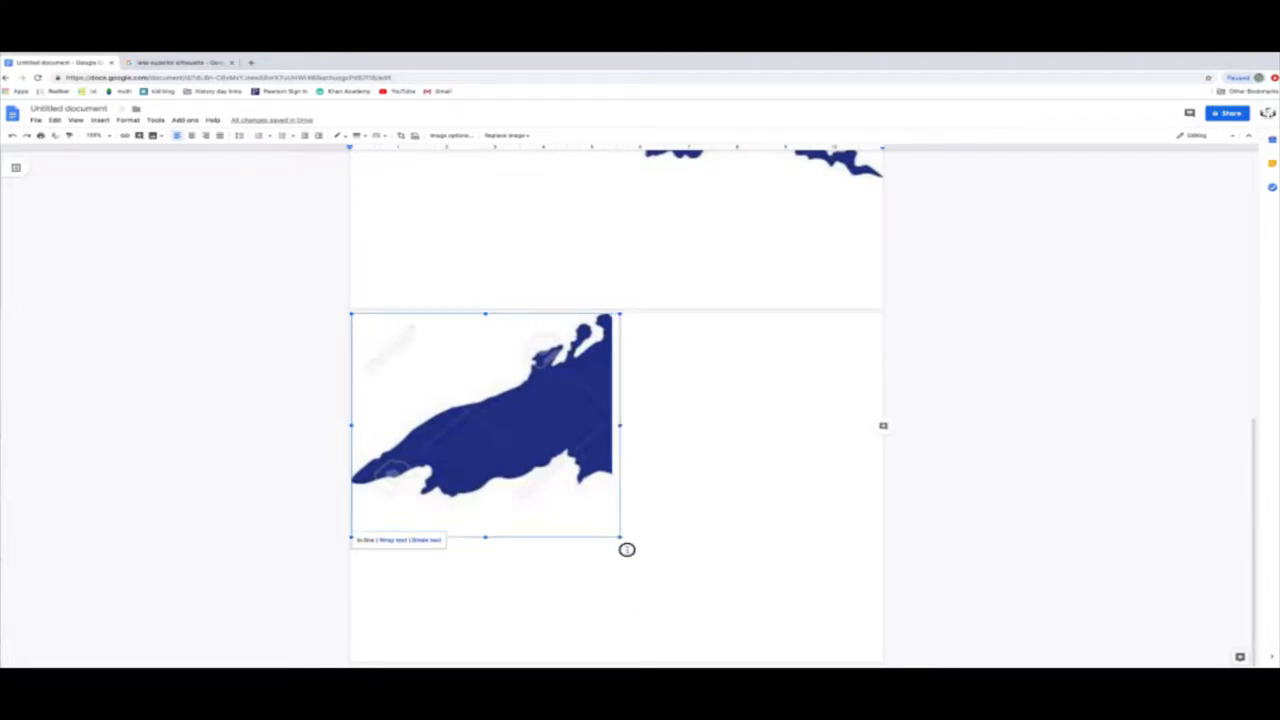
drag(627, 549, 827, 617)
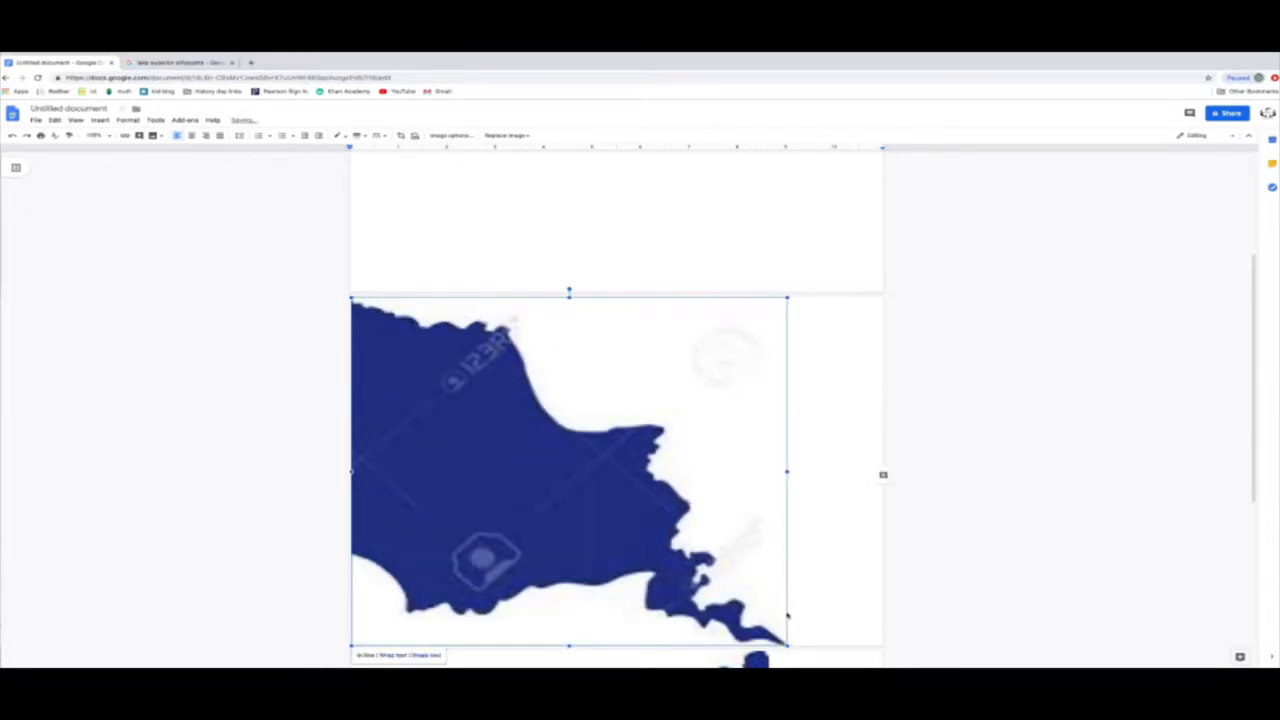
scroll(down, 3)
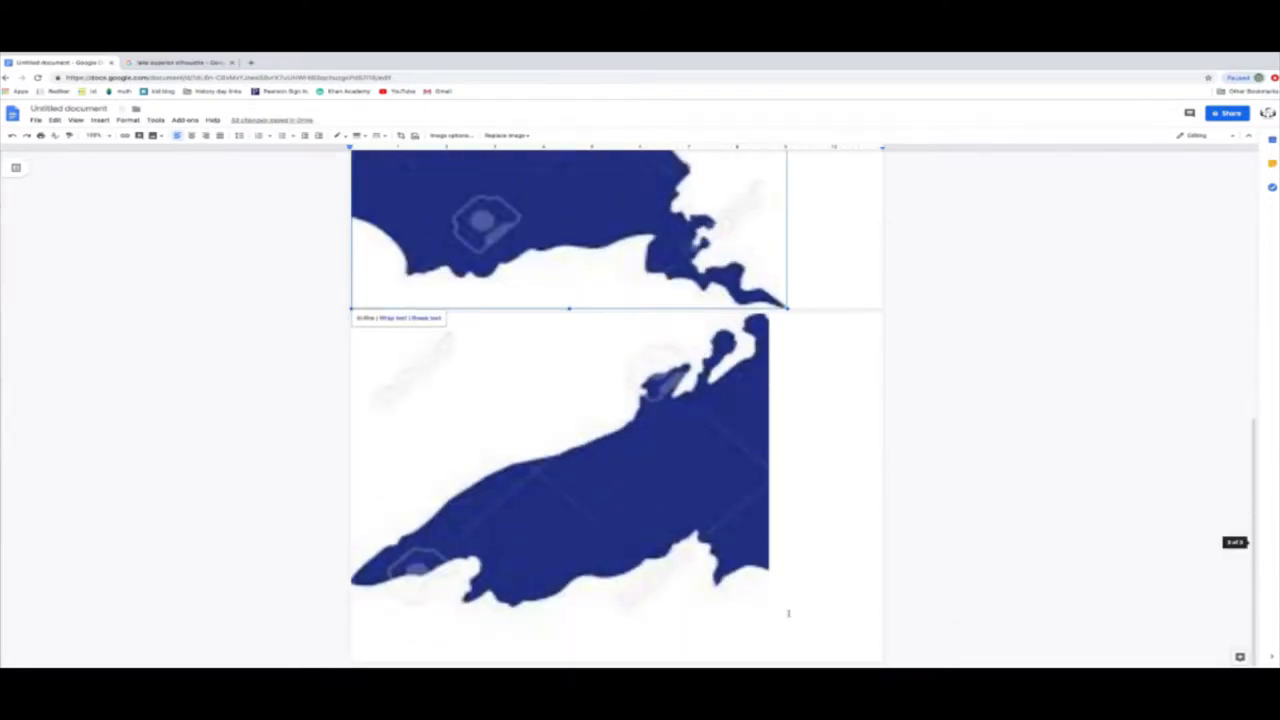